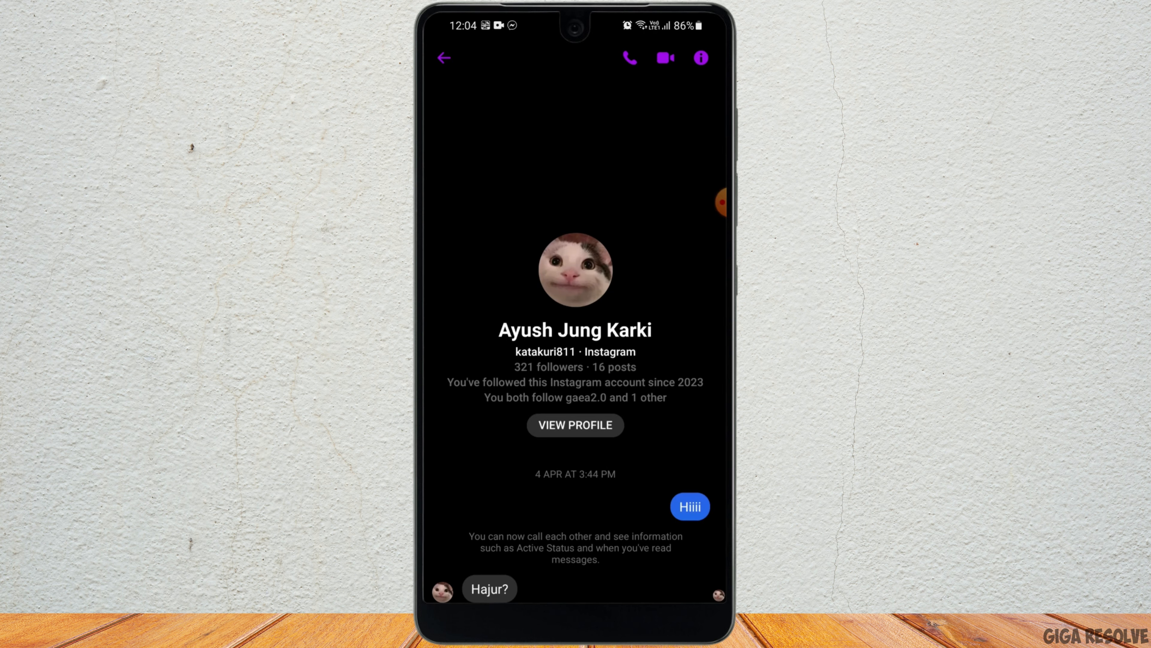
pyautogui.click(700, 58)
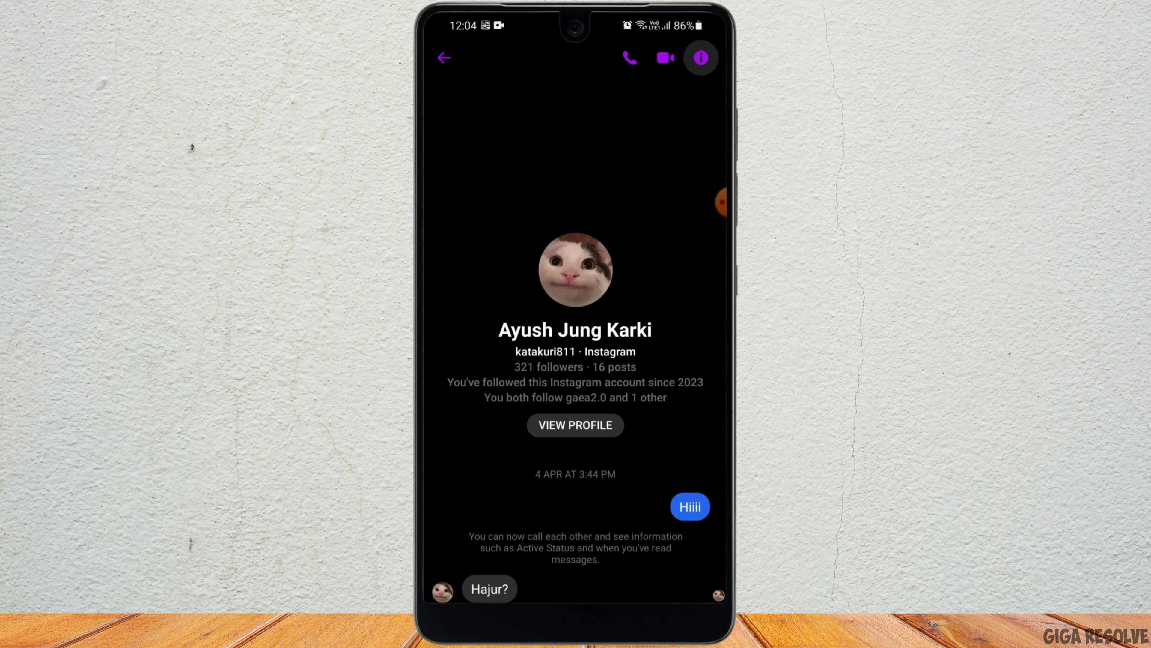
pyautogui.click(700, 58)
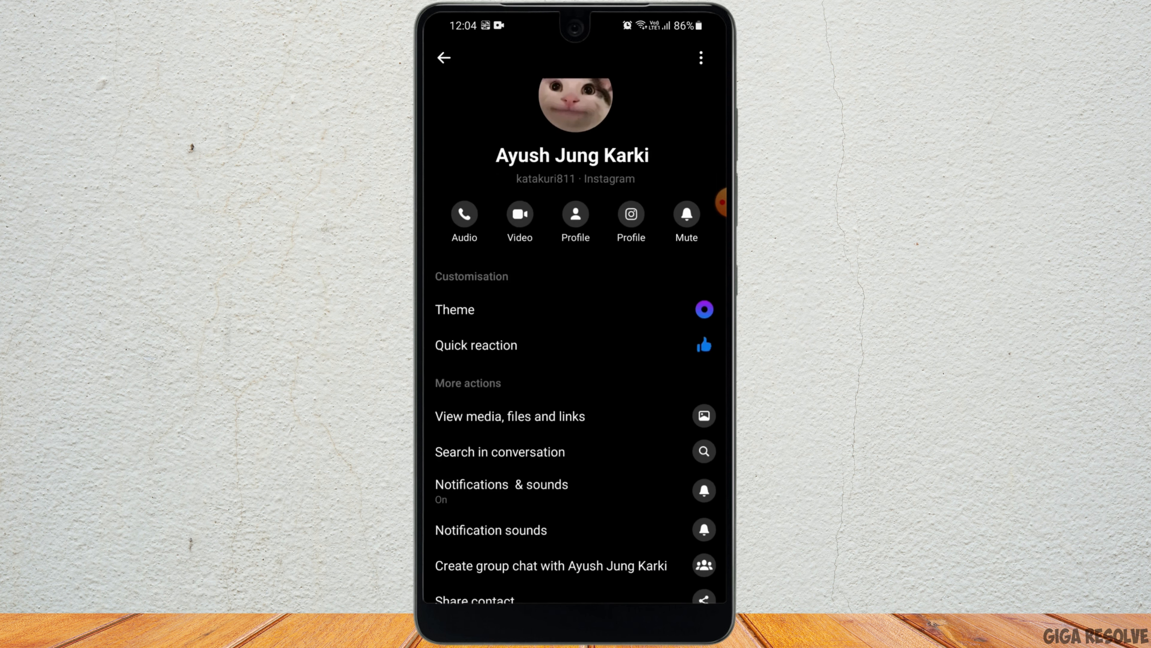
pyautogui.scroll(3)
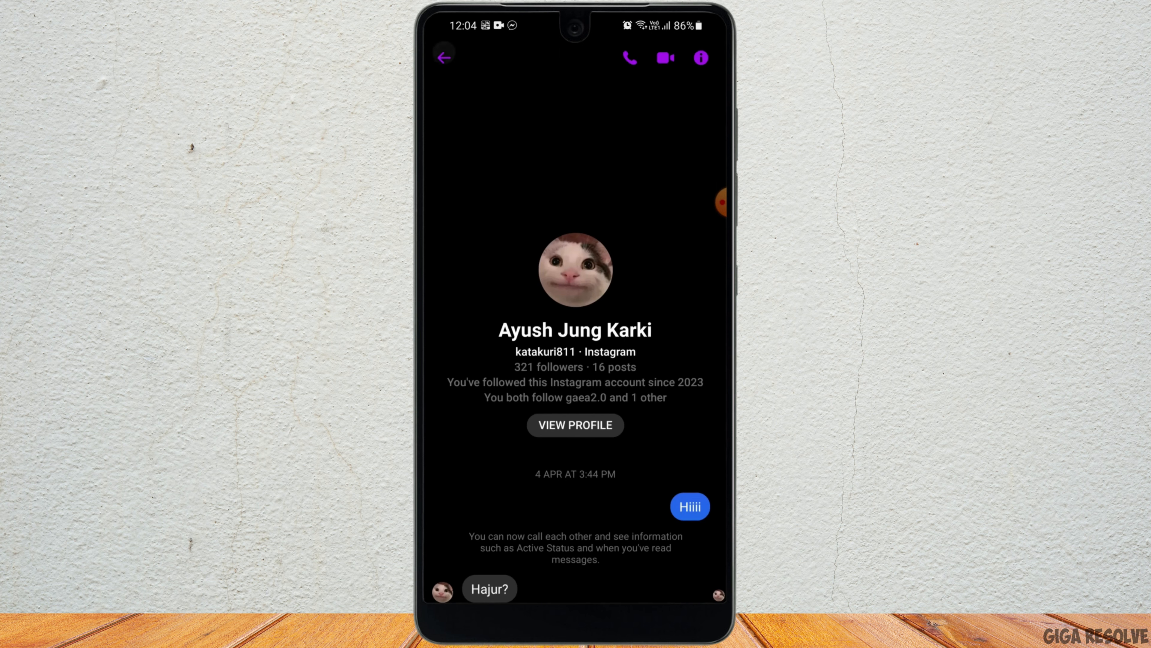
pyautogui.click(442, 57)
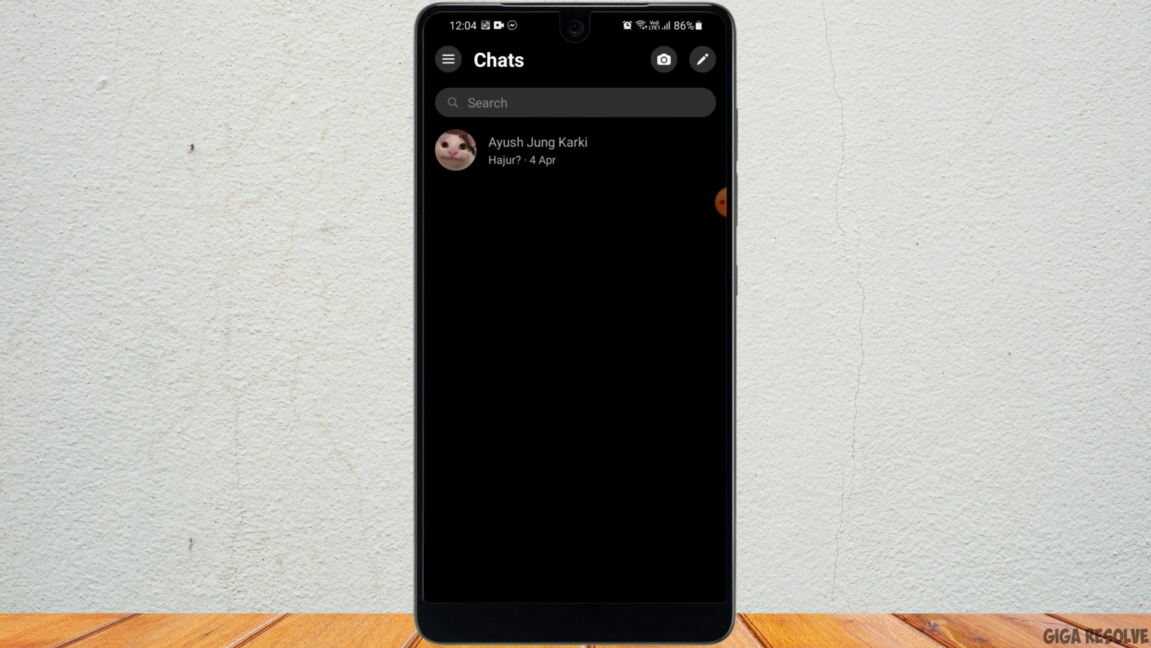
pyautogui.click(536, 151)
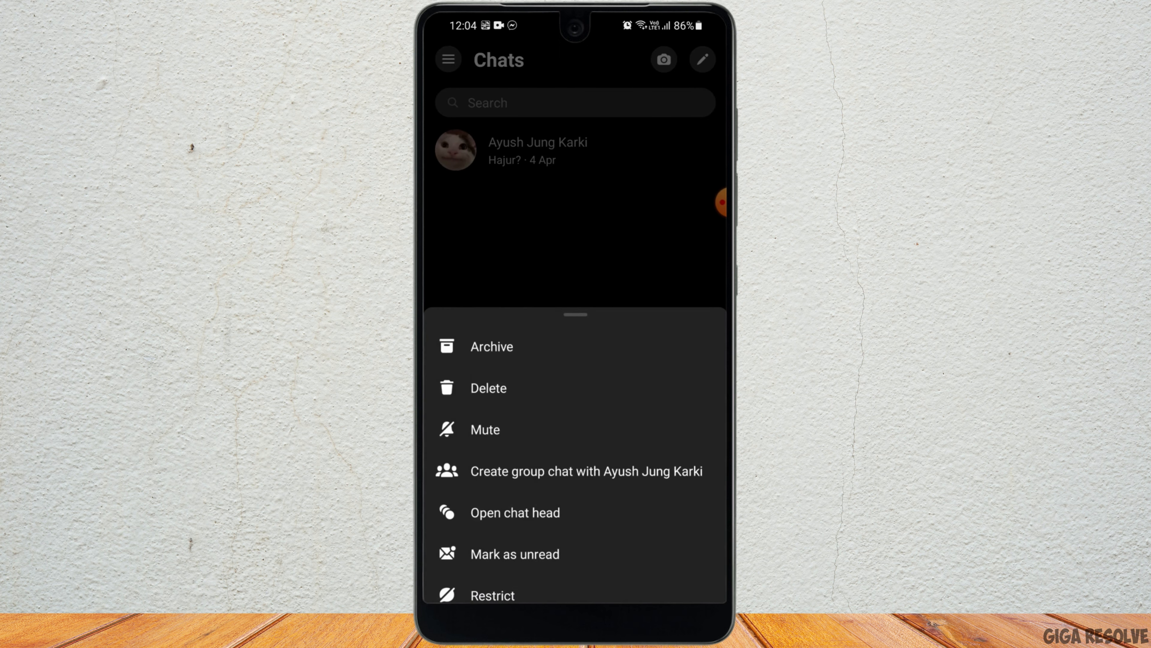
pyautogui.click(487, 388)
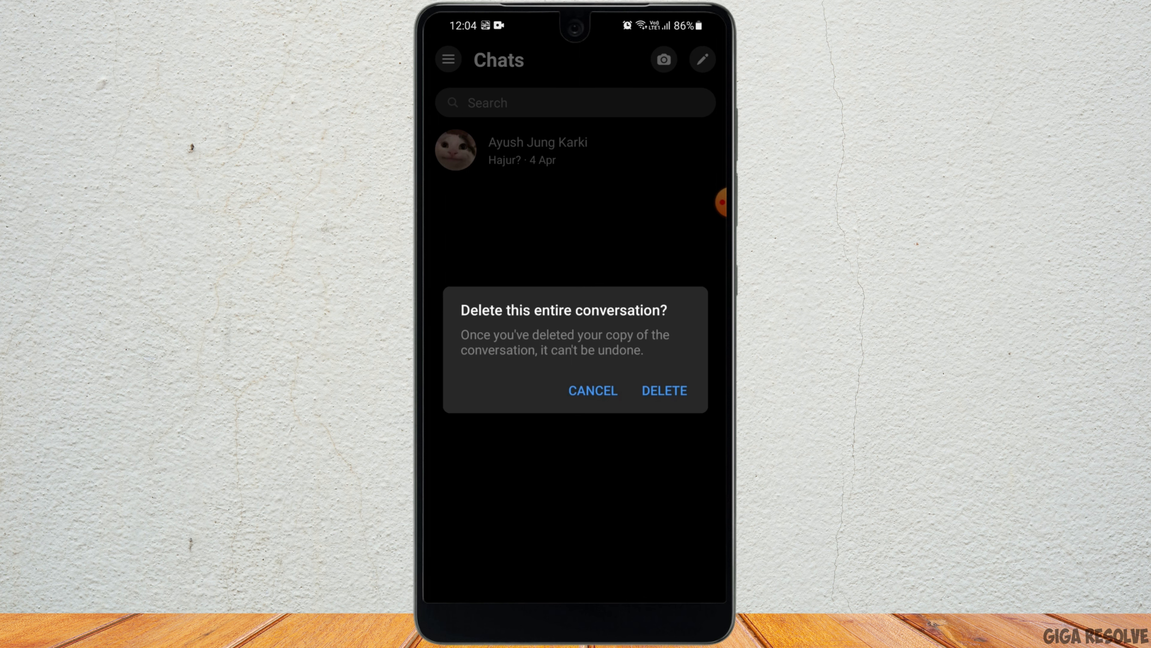
pyautogui.click(593, 390)
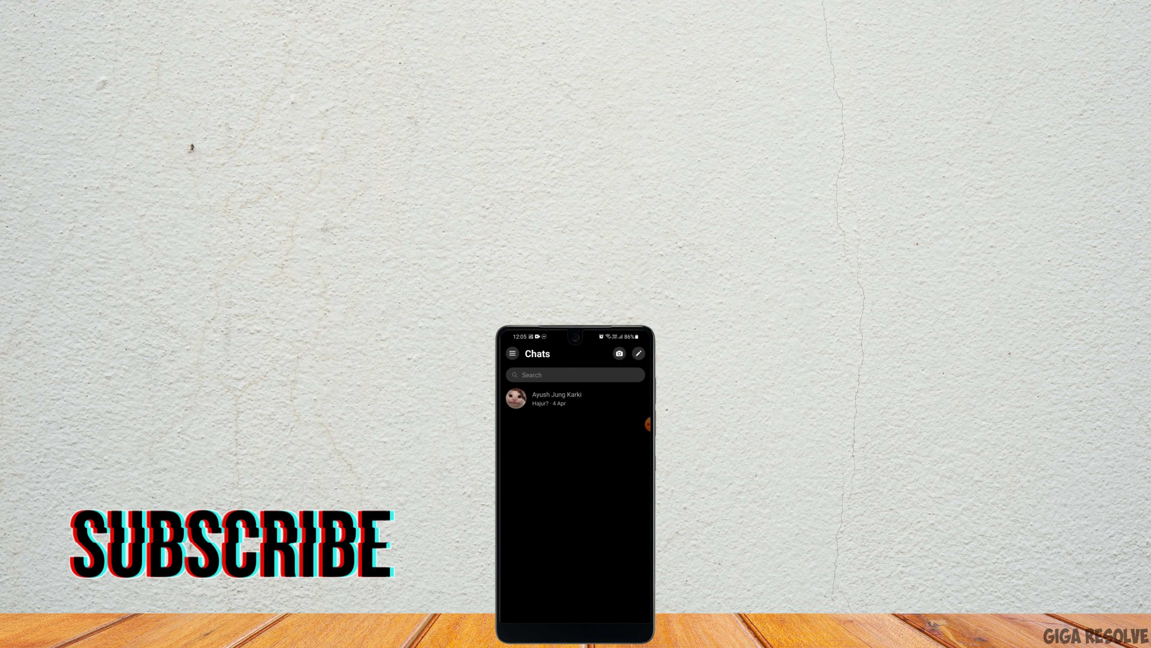